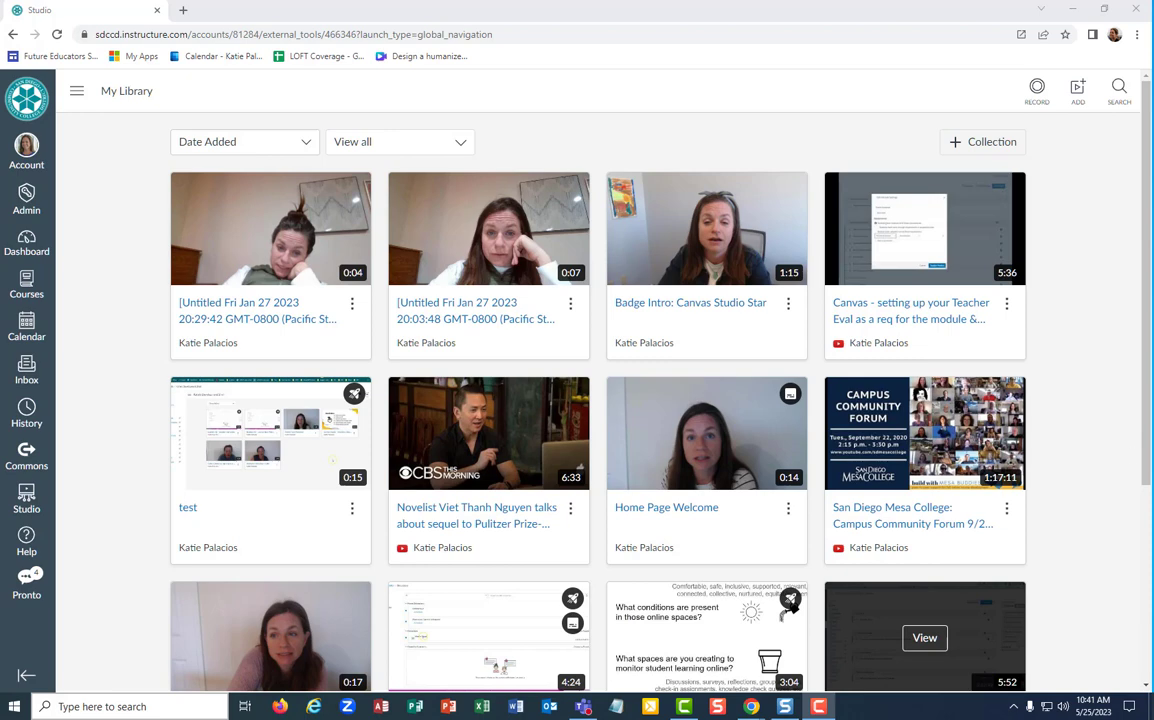
mouse_move(1078, 204)
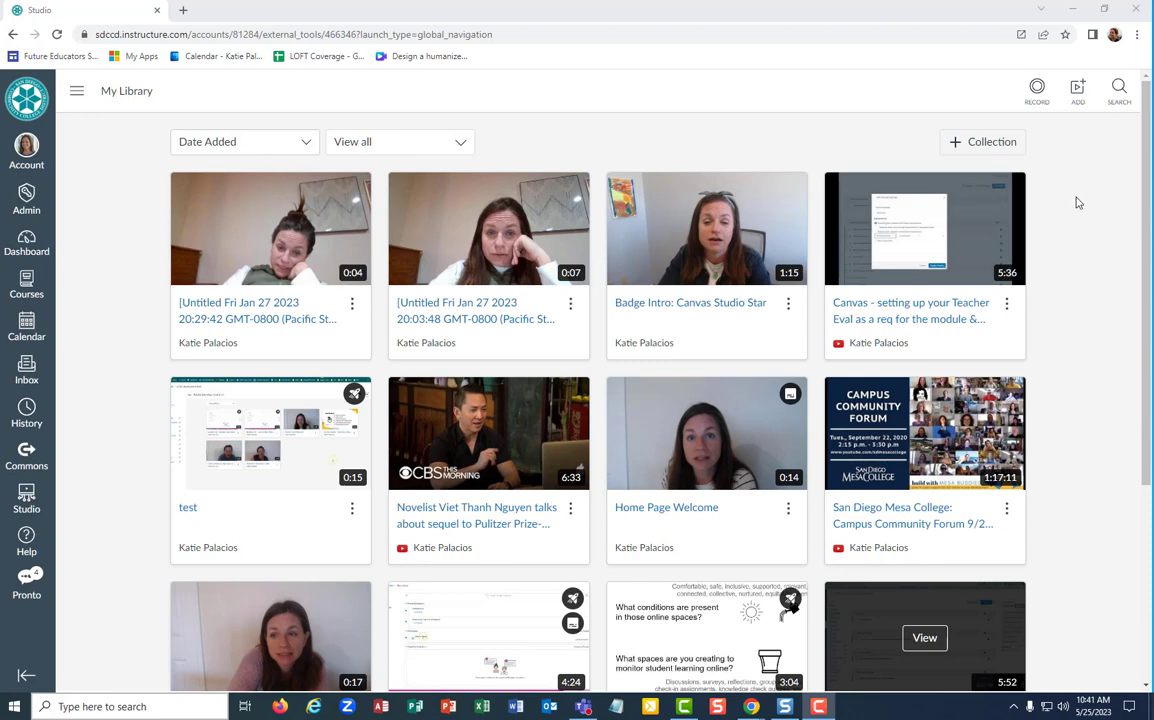
mouse_move(890, 120)
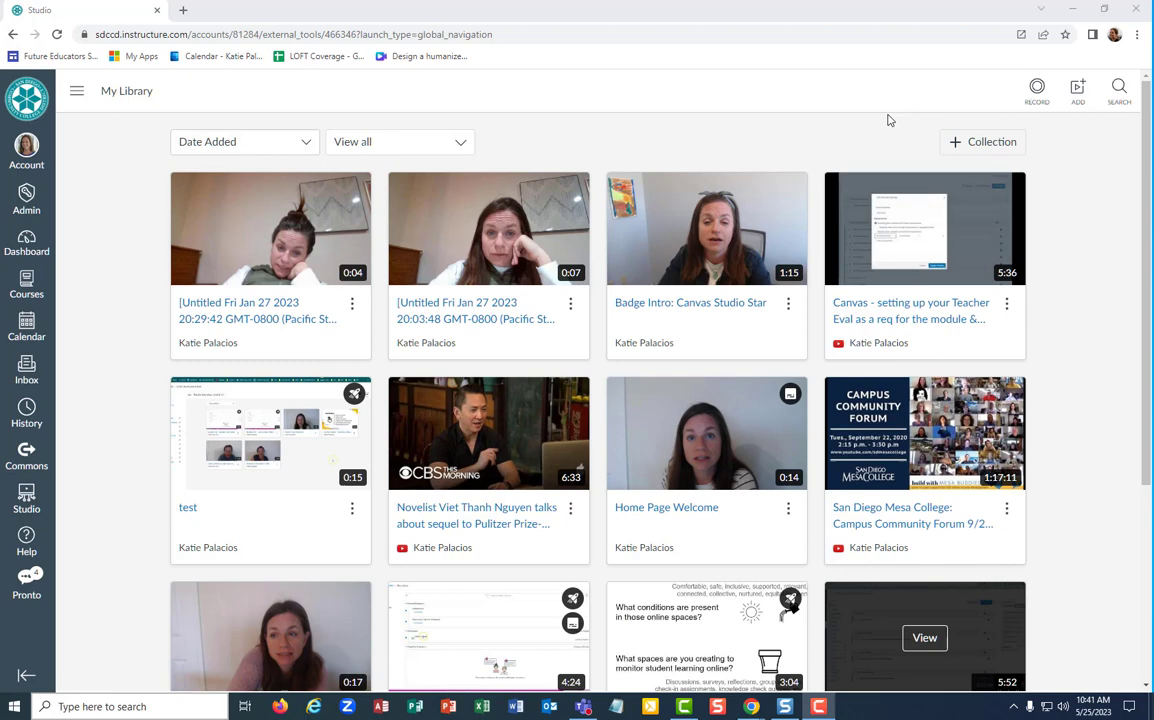
Show the Record menu offering Screen Capture and Webcam Capture
left_click(1036, 90)
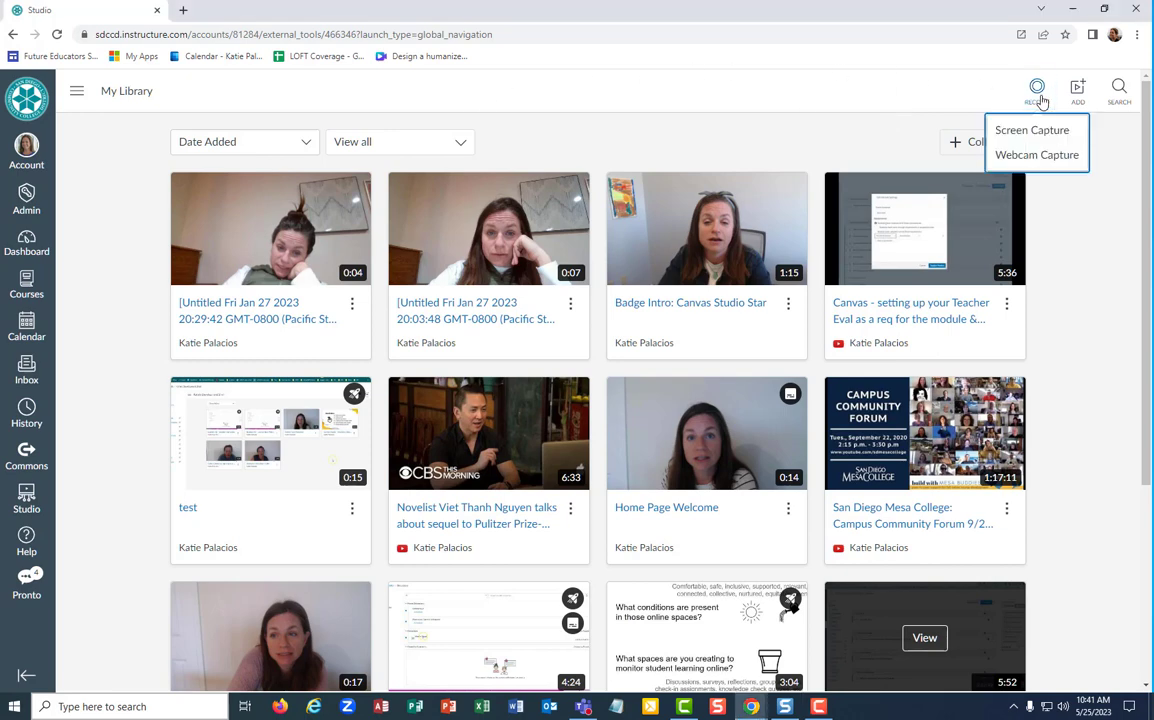
Attempt a Screen Capture, then dismiss the Download Screen Capture Application prompt
left_click(1032, 130)
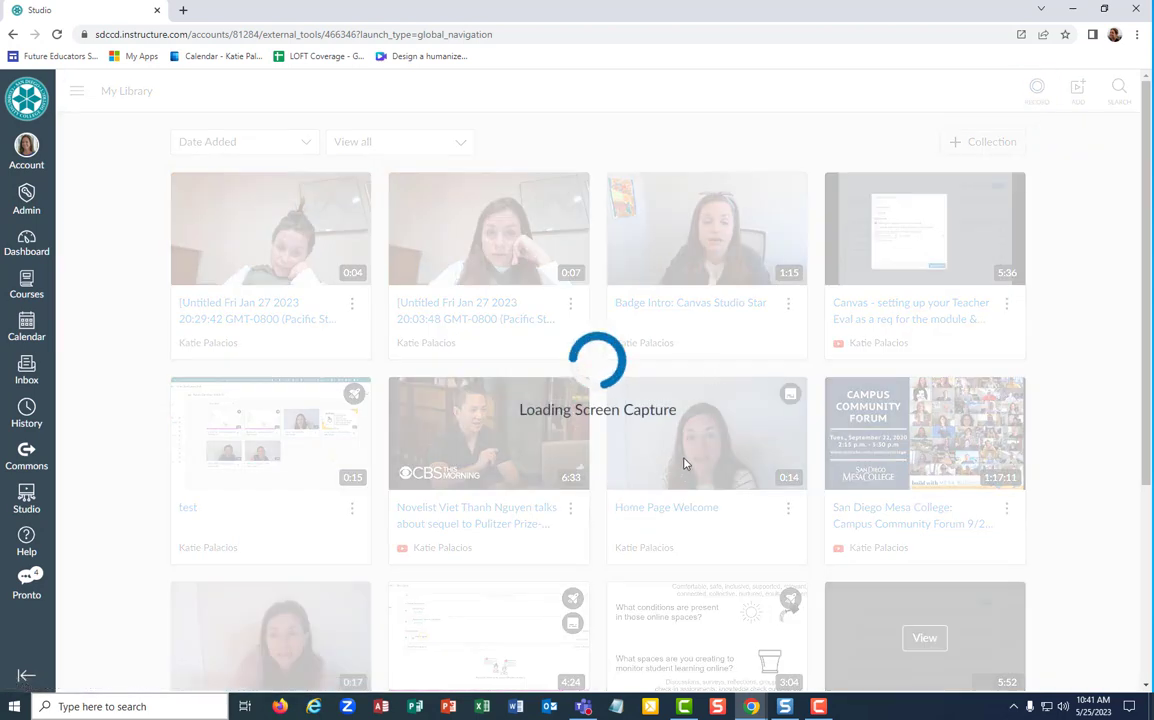
mouse_move(728, 432)
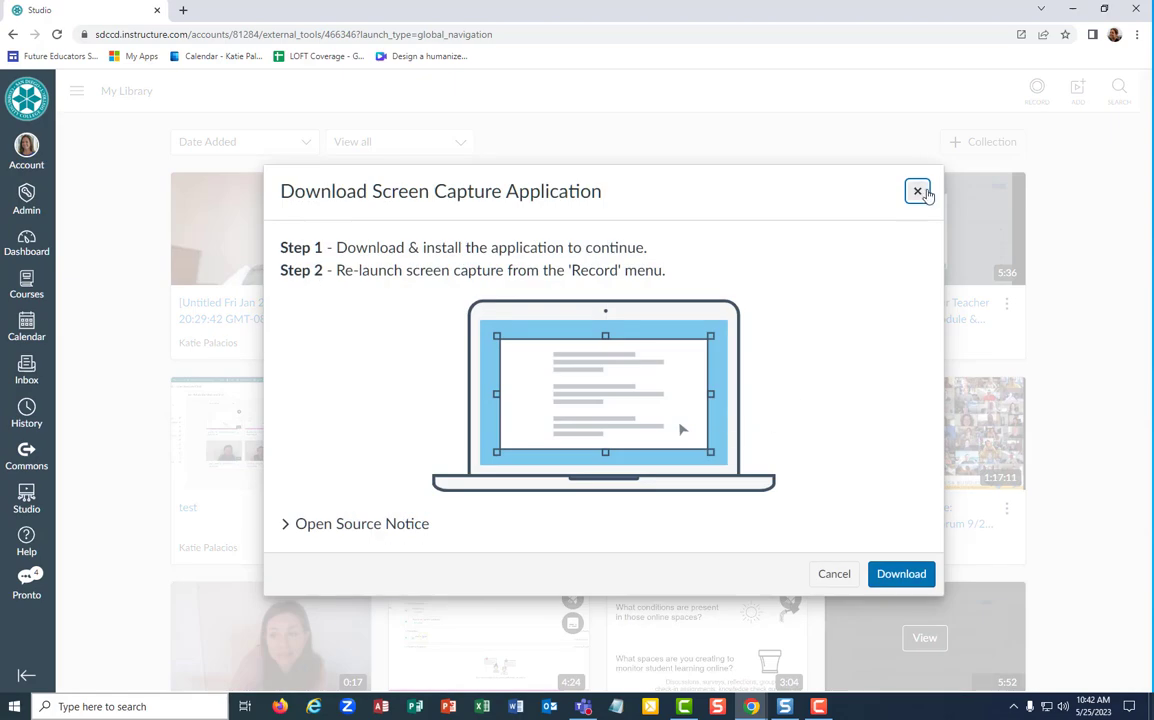
left_click(916, 192)
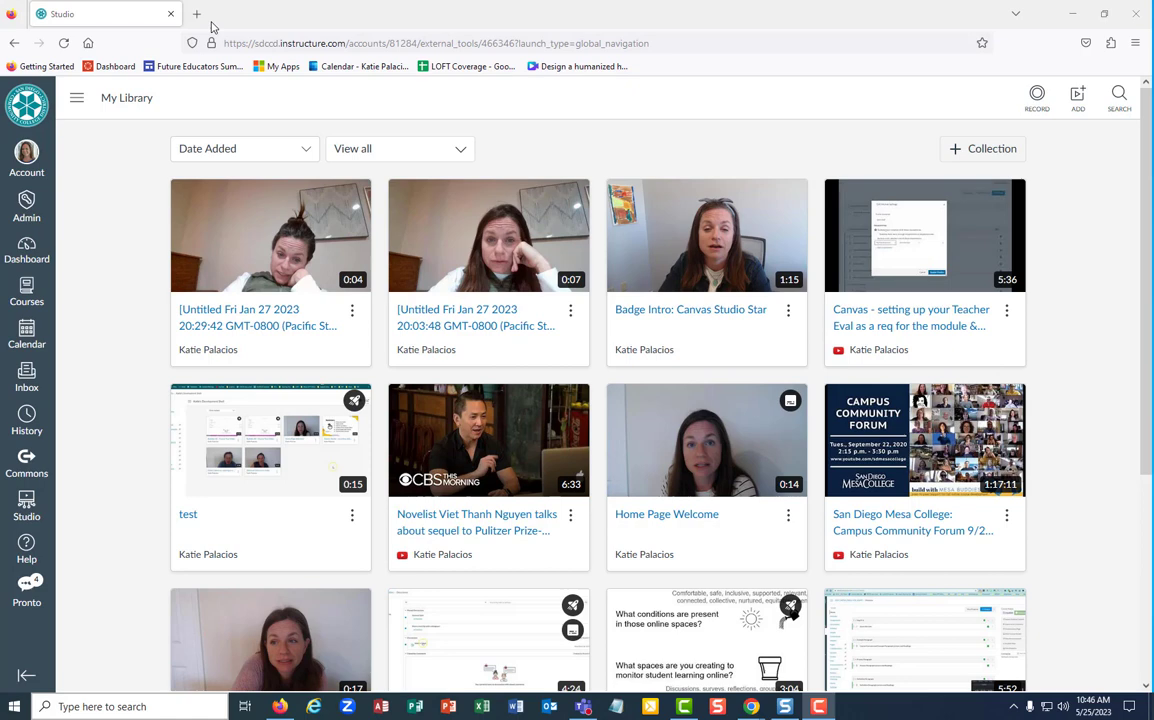
mouse_move(12, 18)
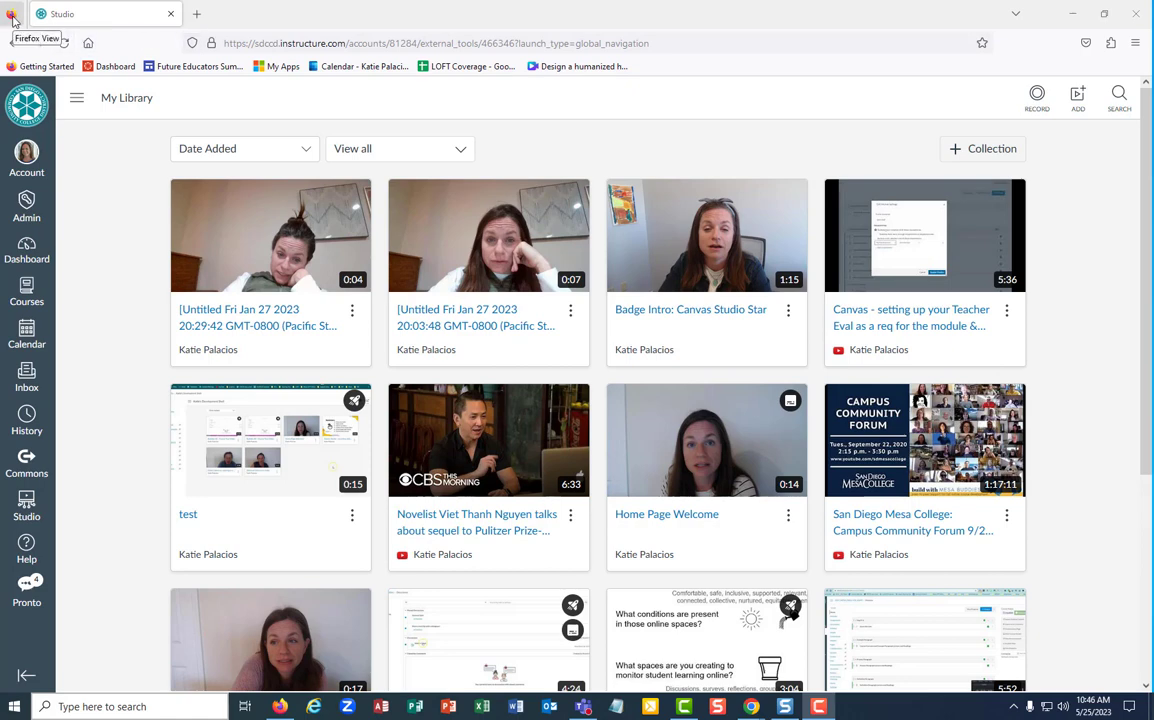
mouse_move(700, 136)
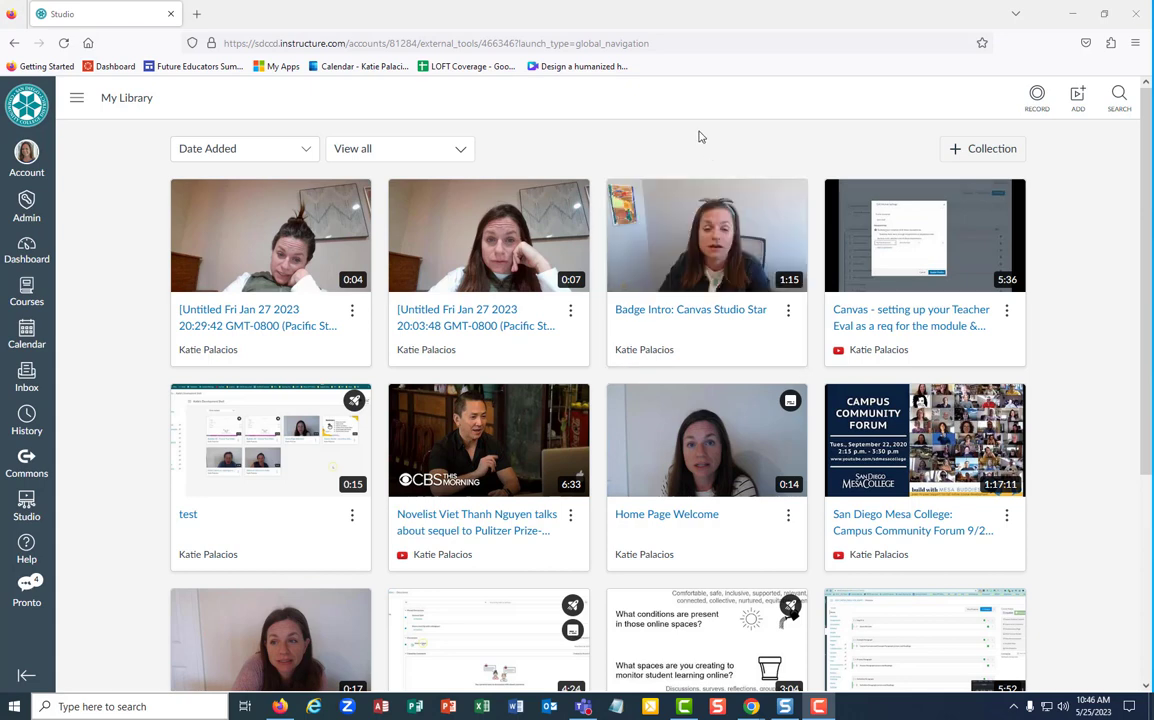
mouse_move(856, 136)
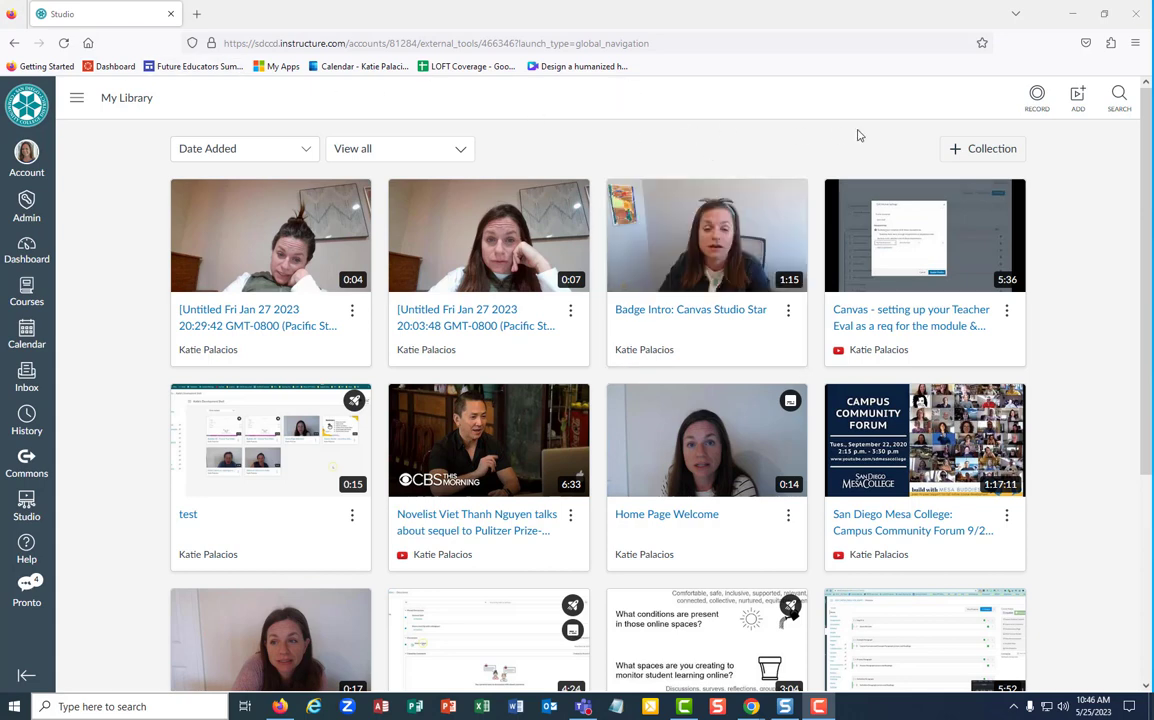
Show Firefox's main hamburger menu over the My Library page
left_click(1036, 96)
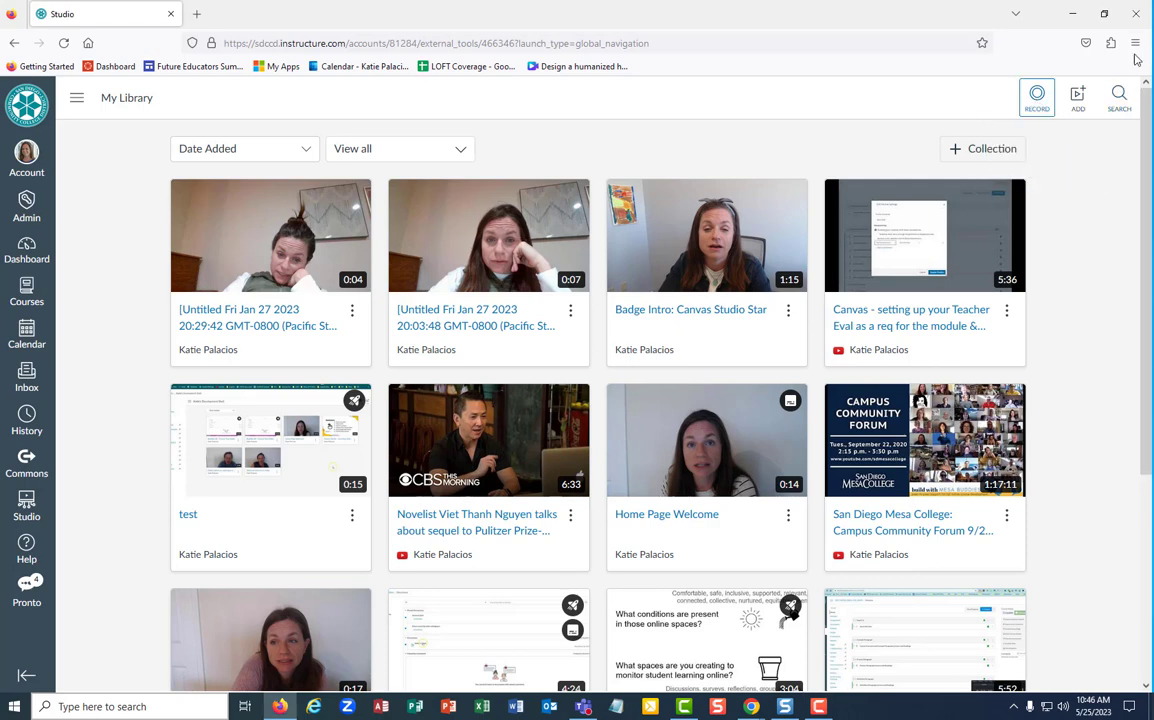
left_click(1136, 44)
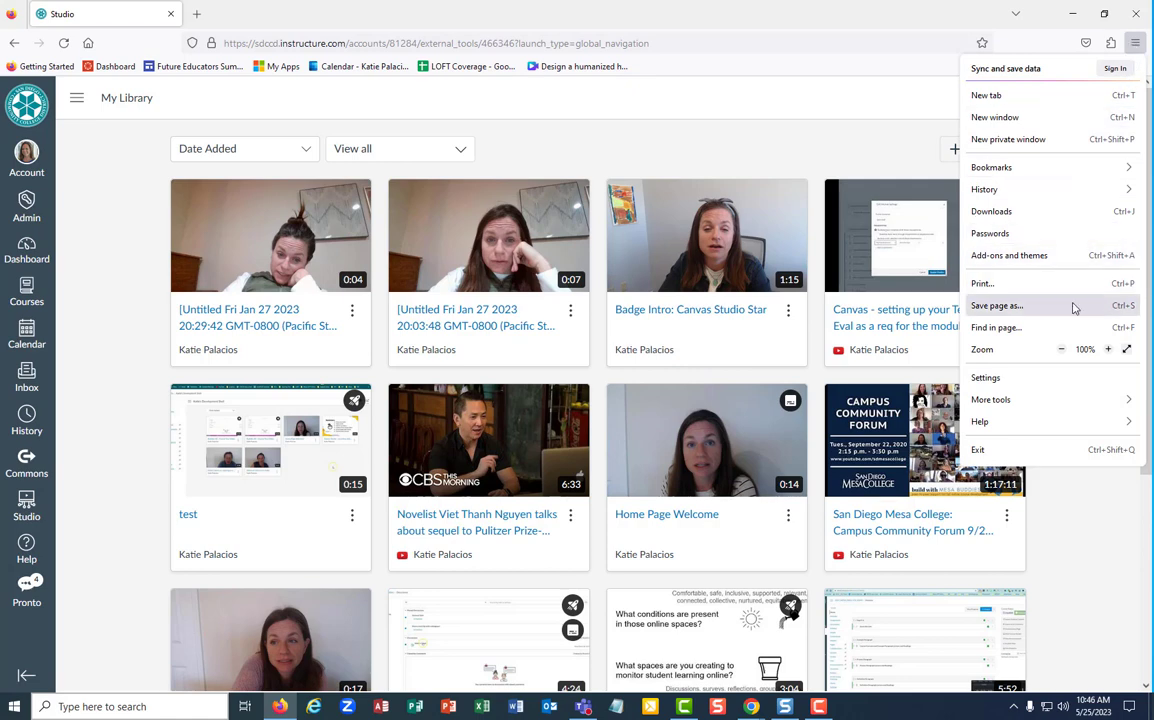
Reach Firefox Settings > Applications and list the Action choices for screen-recorder-launcher
left_click(984, 376)
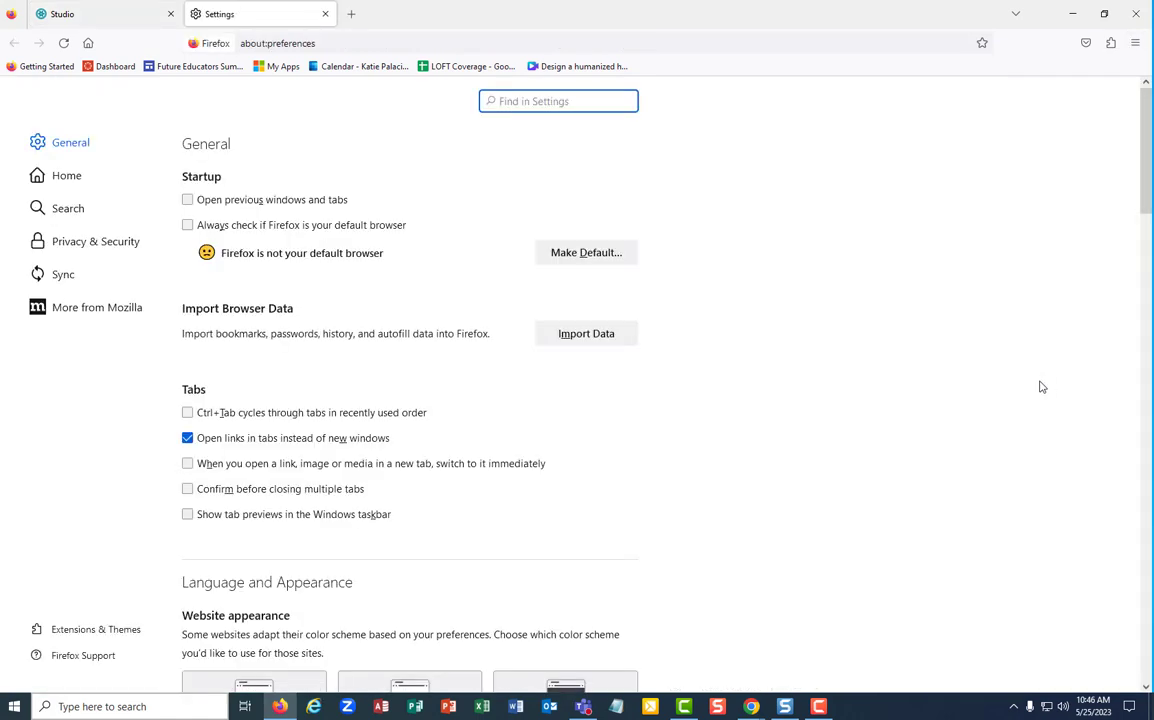
scroll("down", 3)
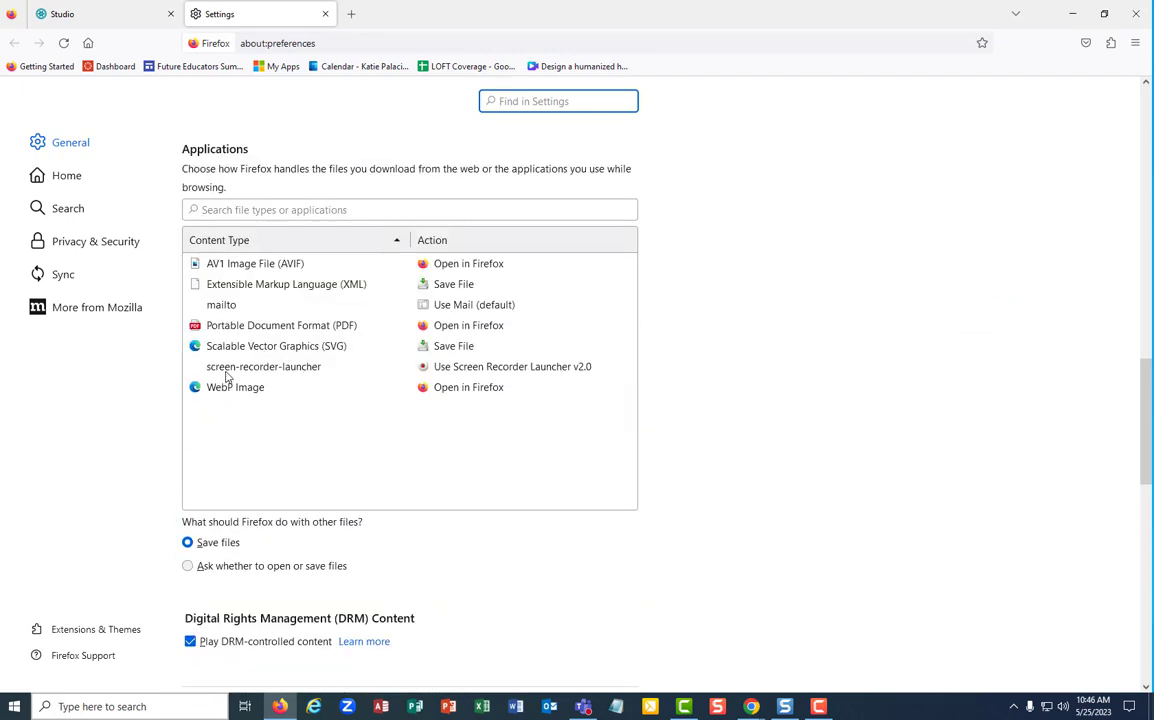
left_click(296, 366)
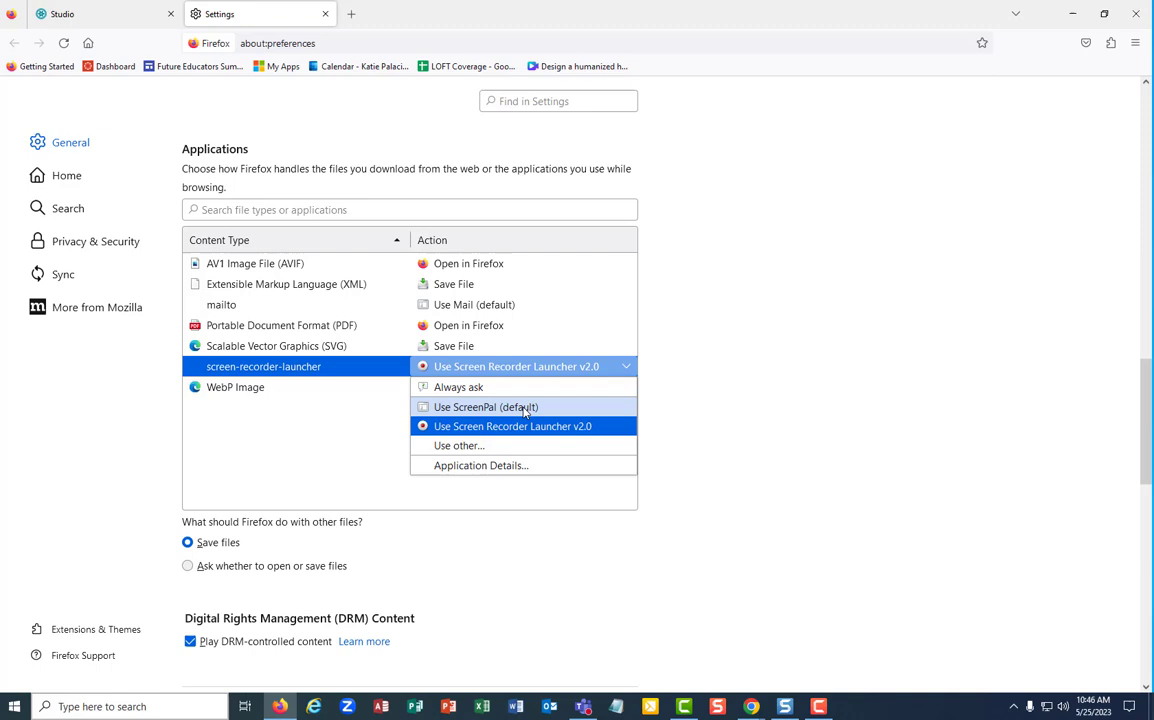
mouse_move(524, 414)
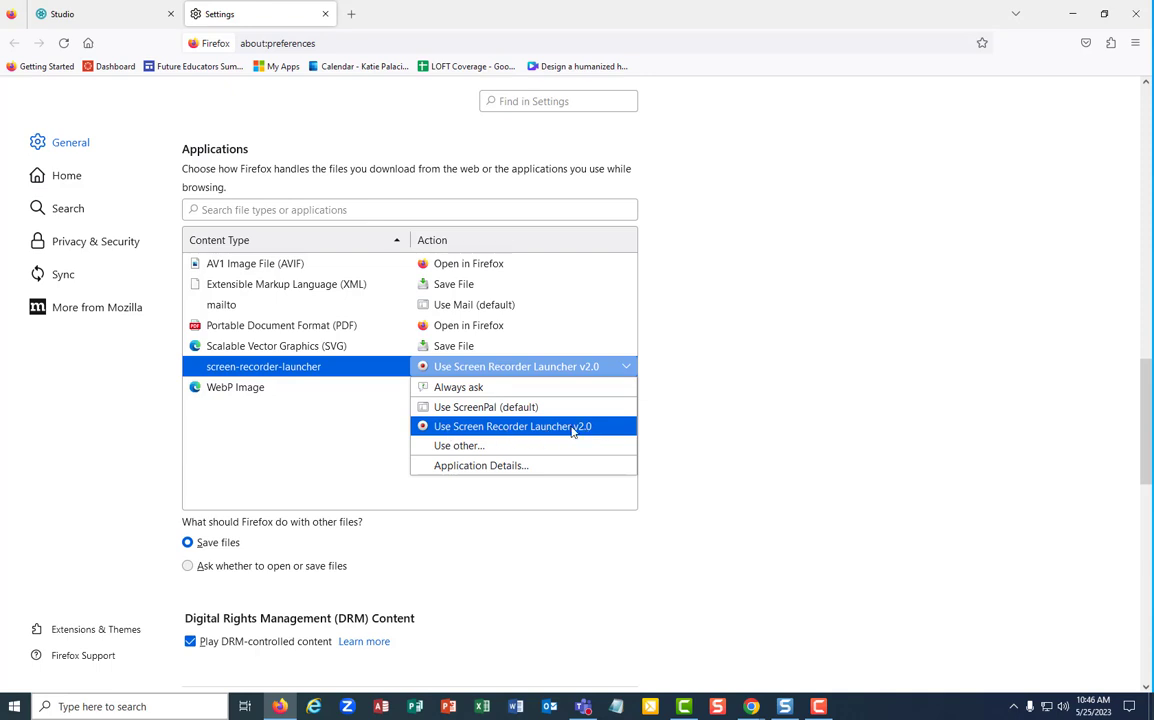
mouse_move(458, 444)
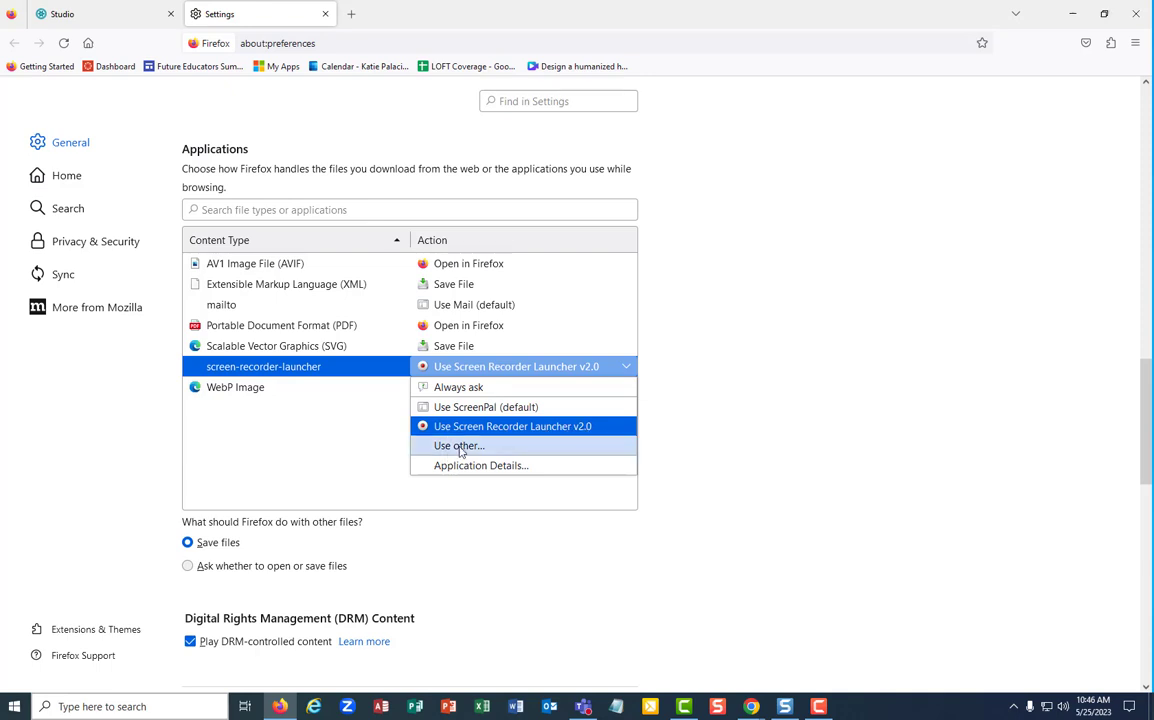
Via Use other… and Browse, select the application in Program Files (x86) > Screen Recorder Launcher
left_click(458, 444)
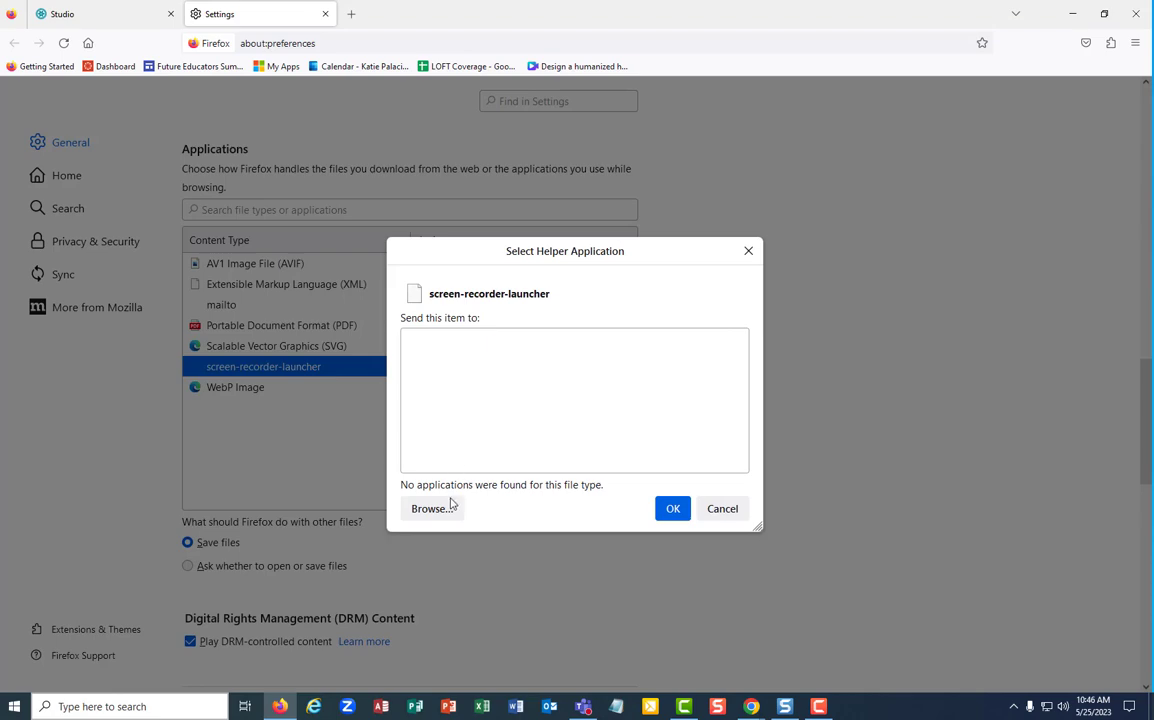
left_click(430, 508)
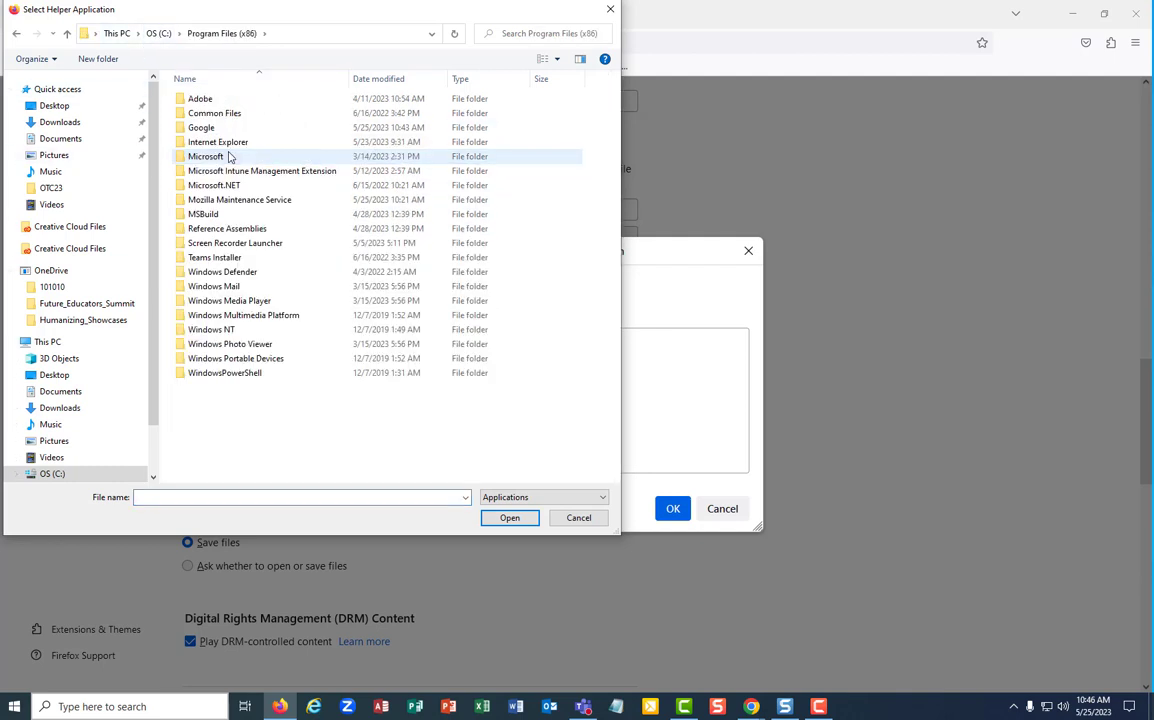
left_click(236, 244)
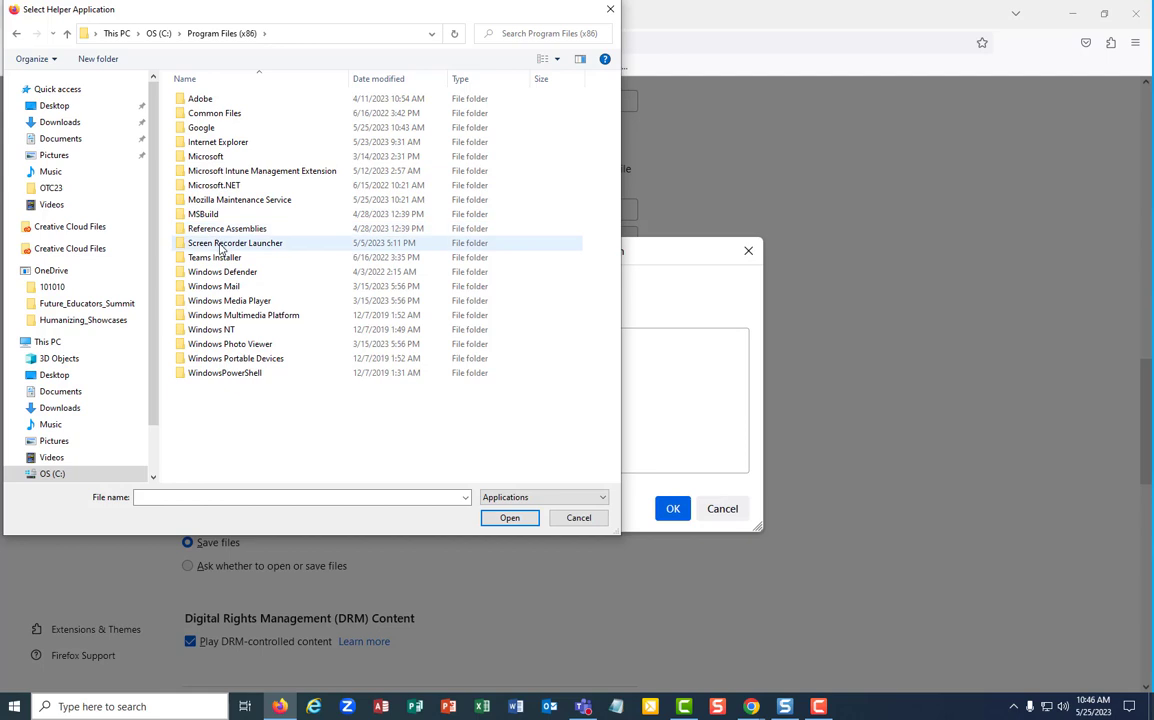
double_click(236, 244)
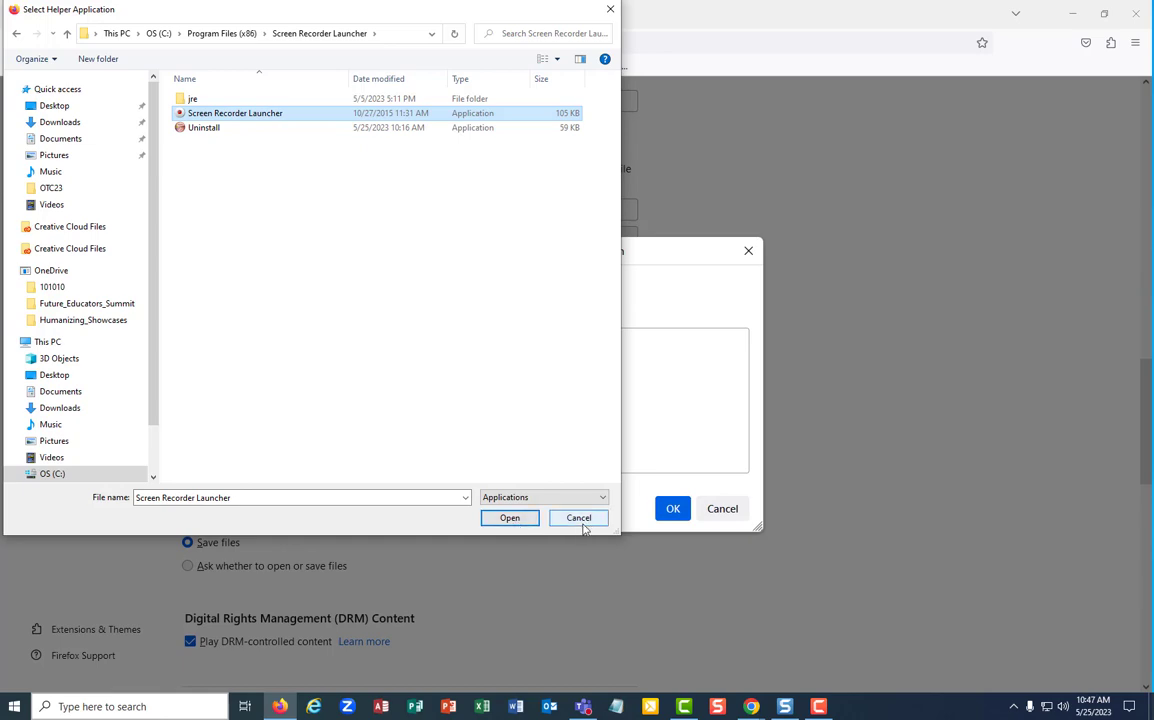
left_click(508, 516)
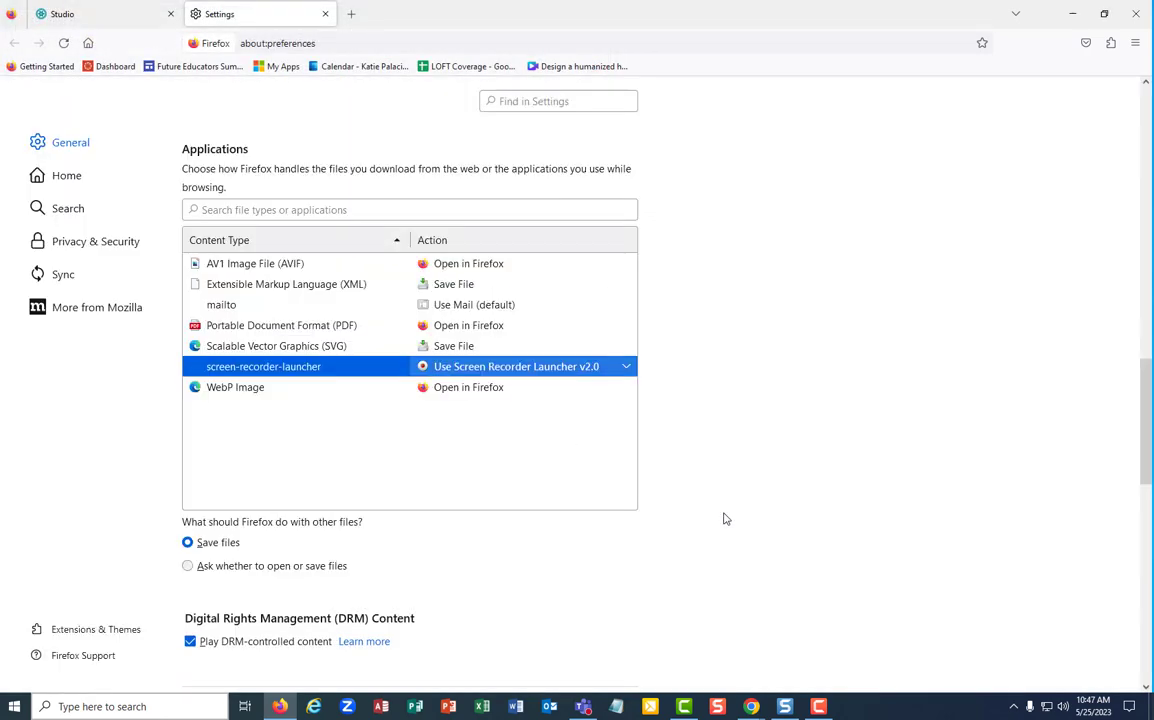
Set the screen-recorder-launcher action to Use Screen Recorder Launcher v2.0
left_click(624, 366)
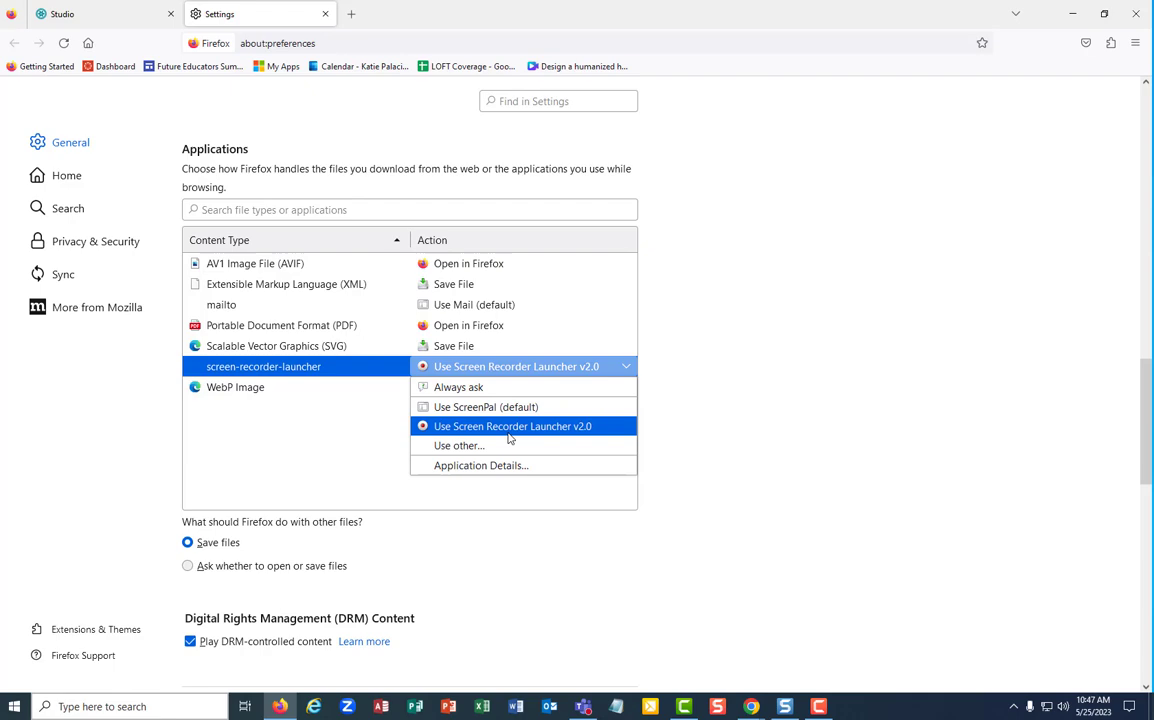
left_click(512, 426)
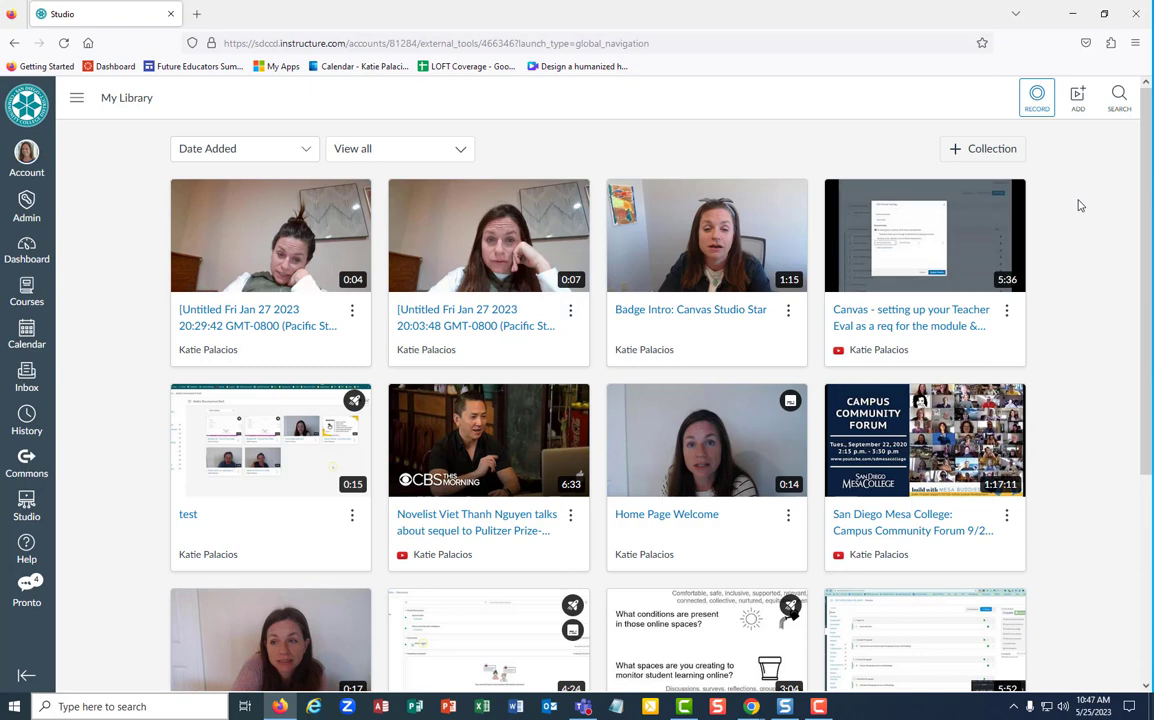
mouse_move(1100, 122)
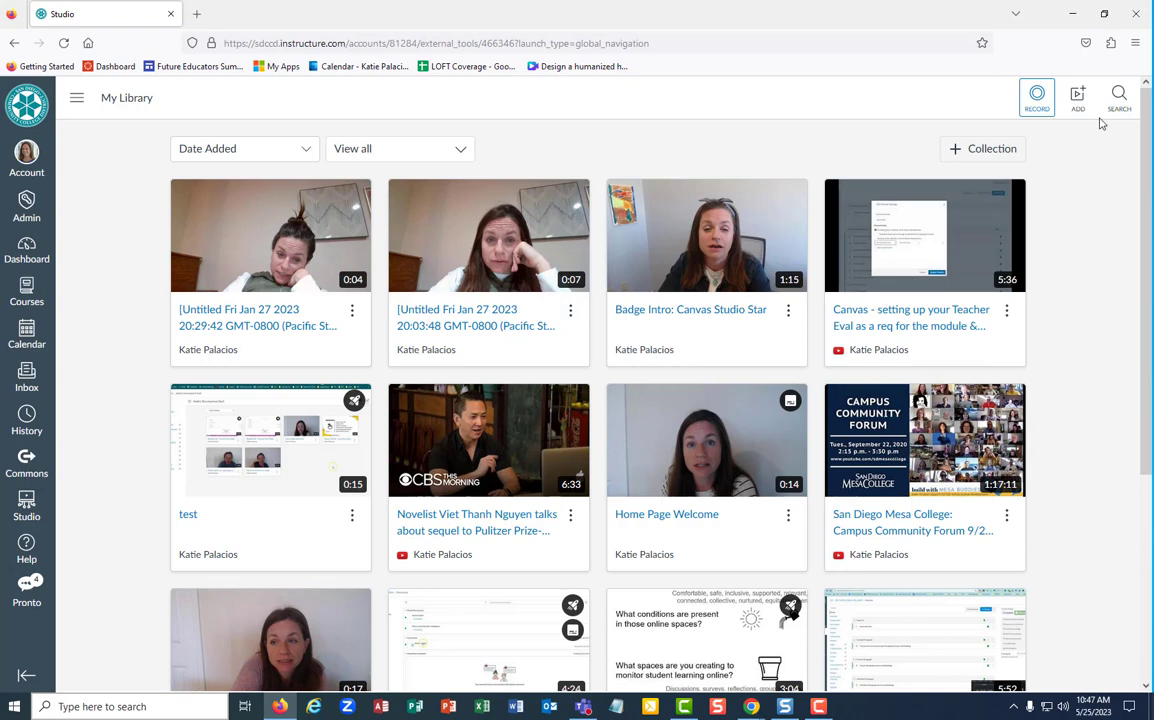
Launch Screen Capture from Record and frame the capture area around the library page
left_click(1036, 96)
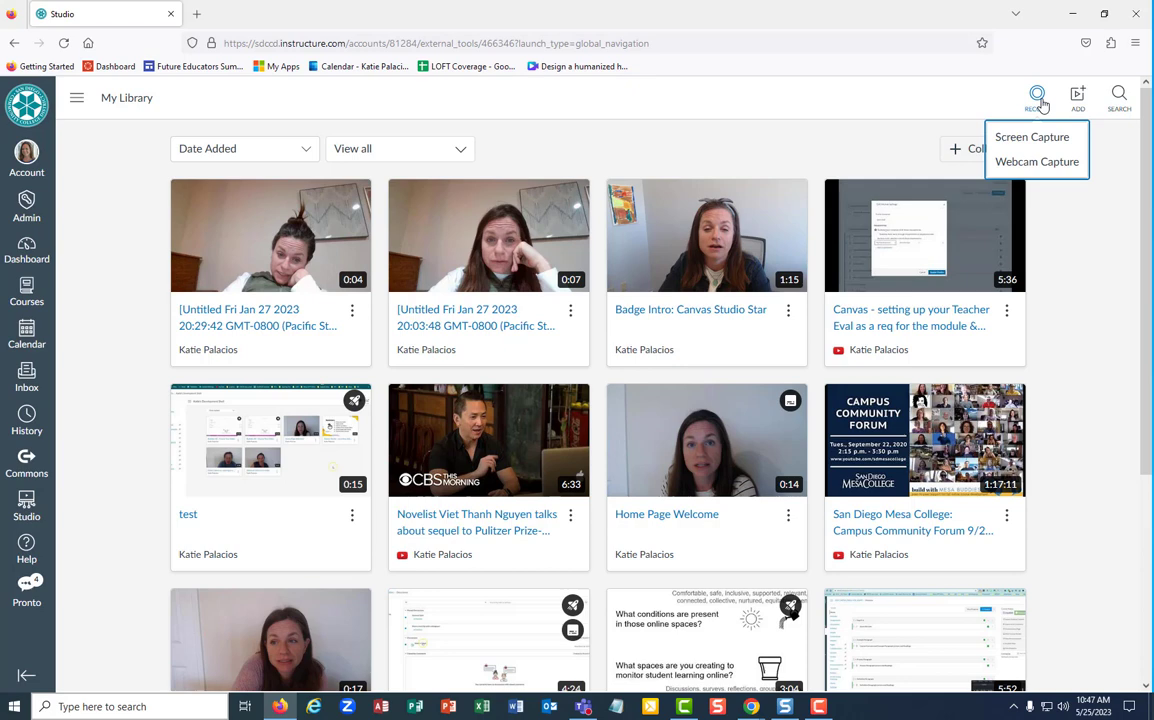
left_click(1032, 136)
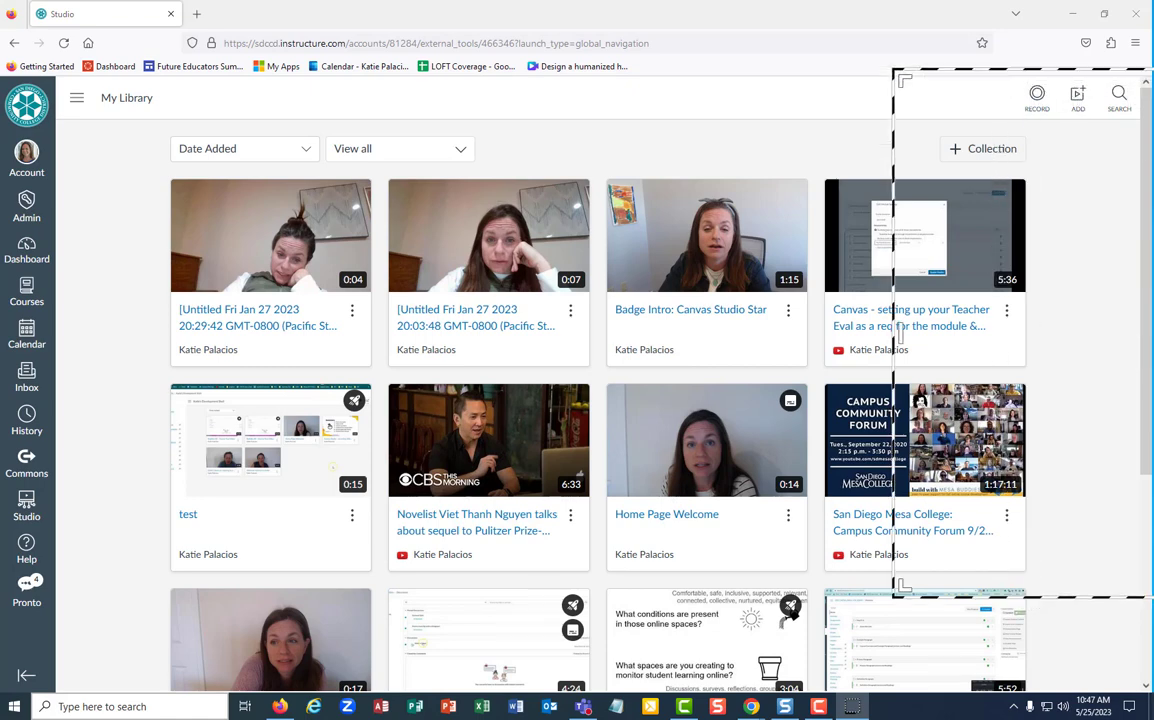
left_click(1036, 96)
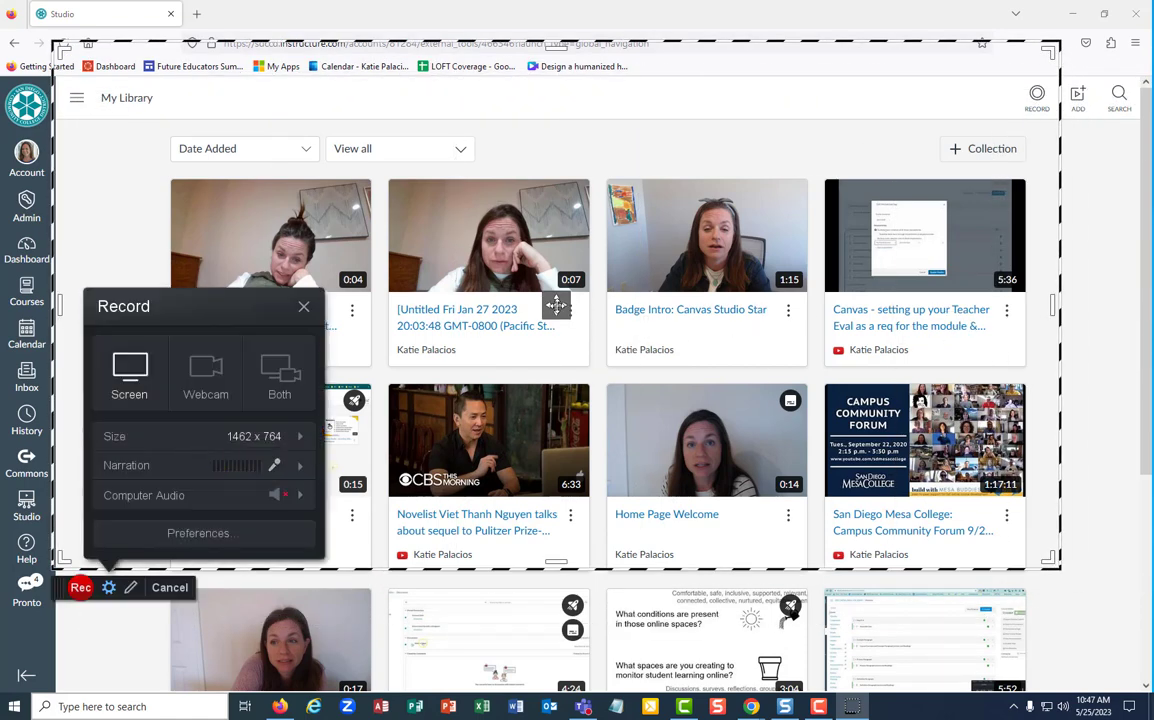